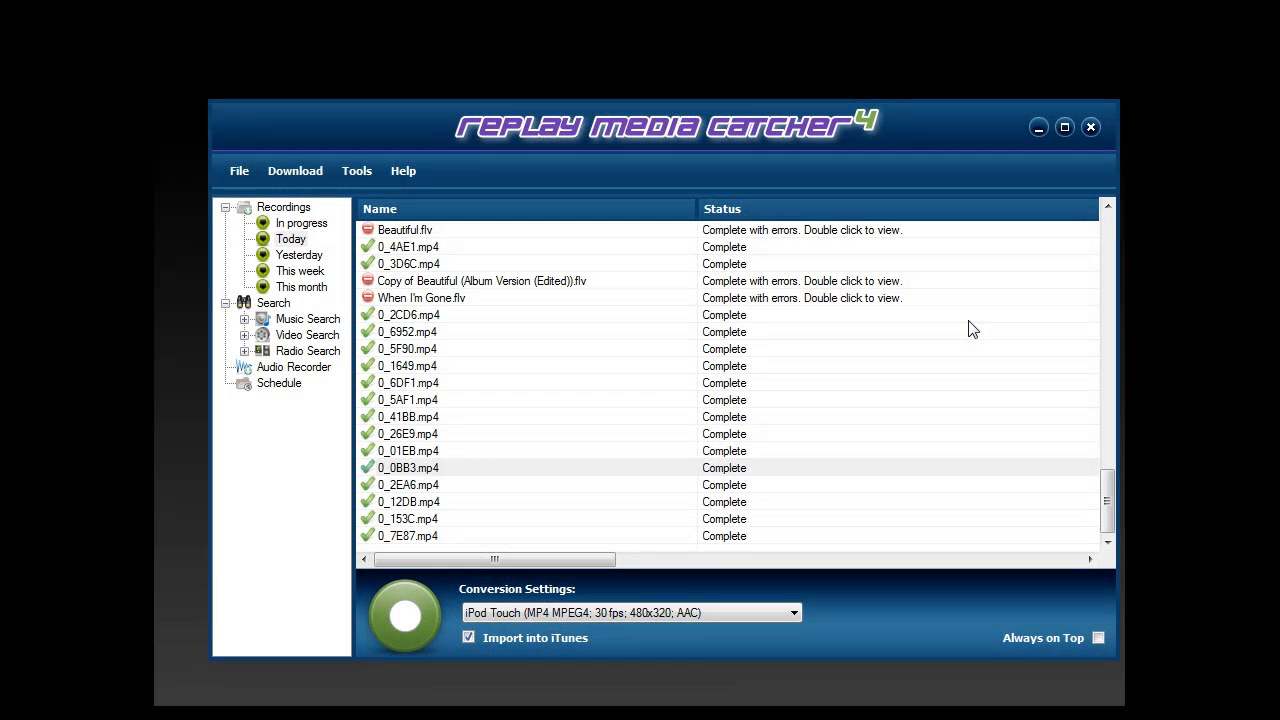
mouse_move(872, 324)
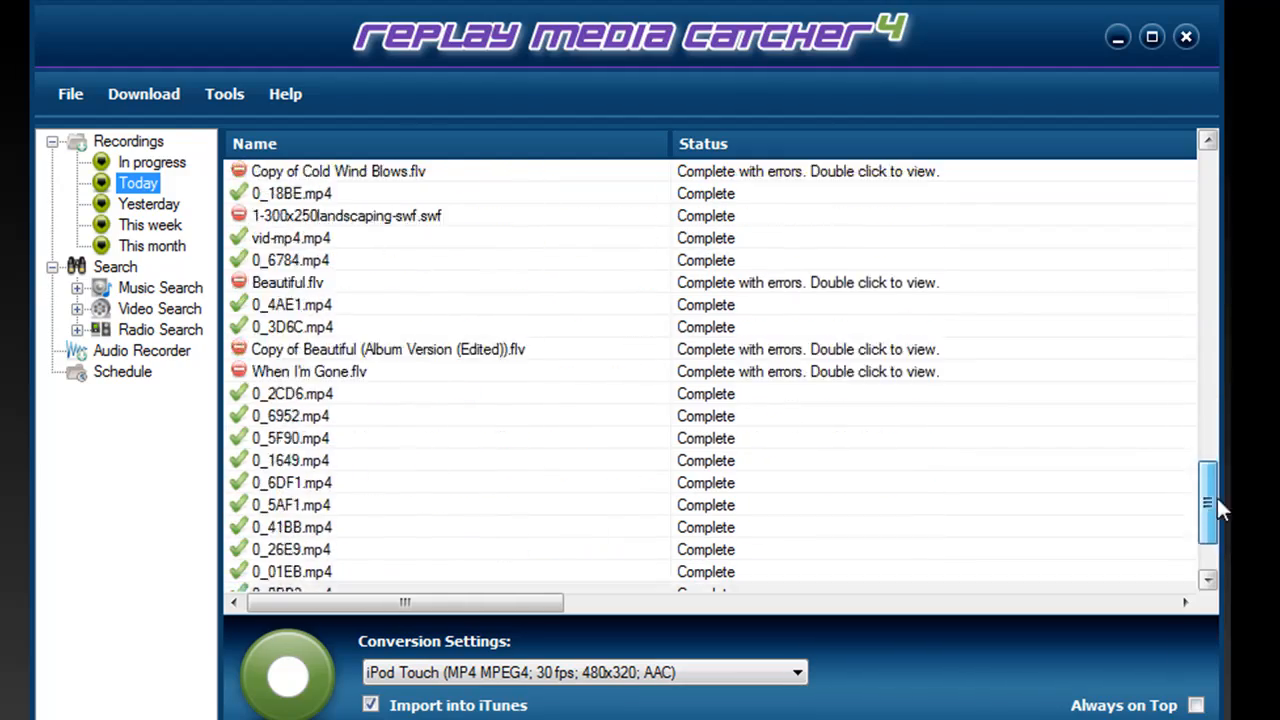
Step: Briefly start and stop stream capture, switch to the Audio Recorder with Windows Audio Driver, then show the browser
scroll(down, 3)
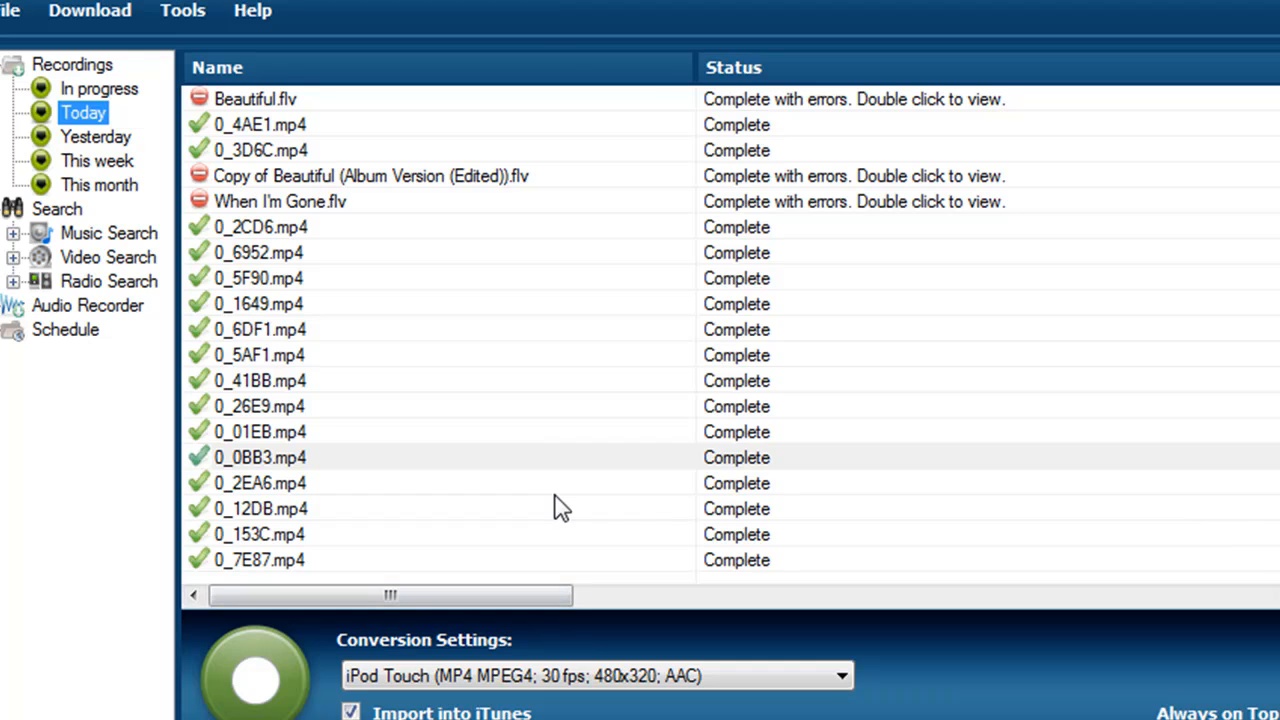
mouse_move(100, 310)
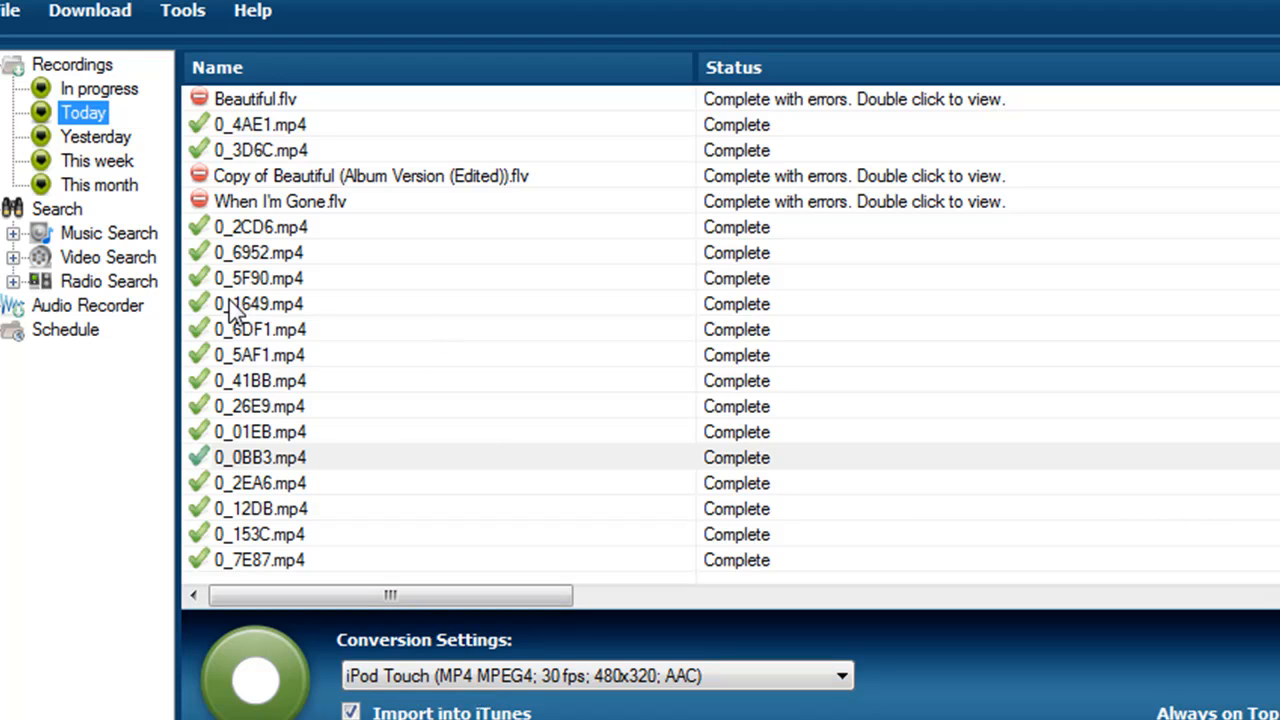
mouse_move(536, 52)
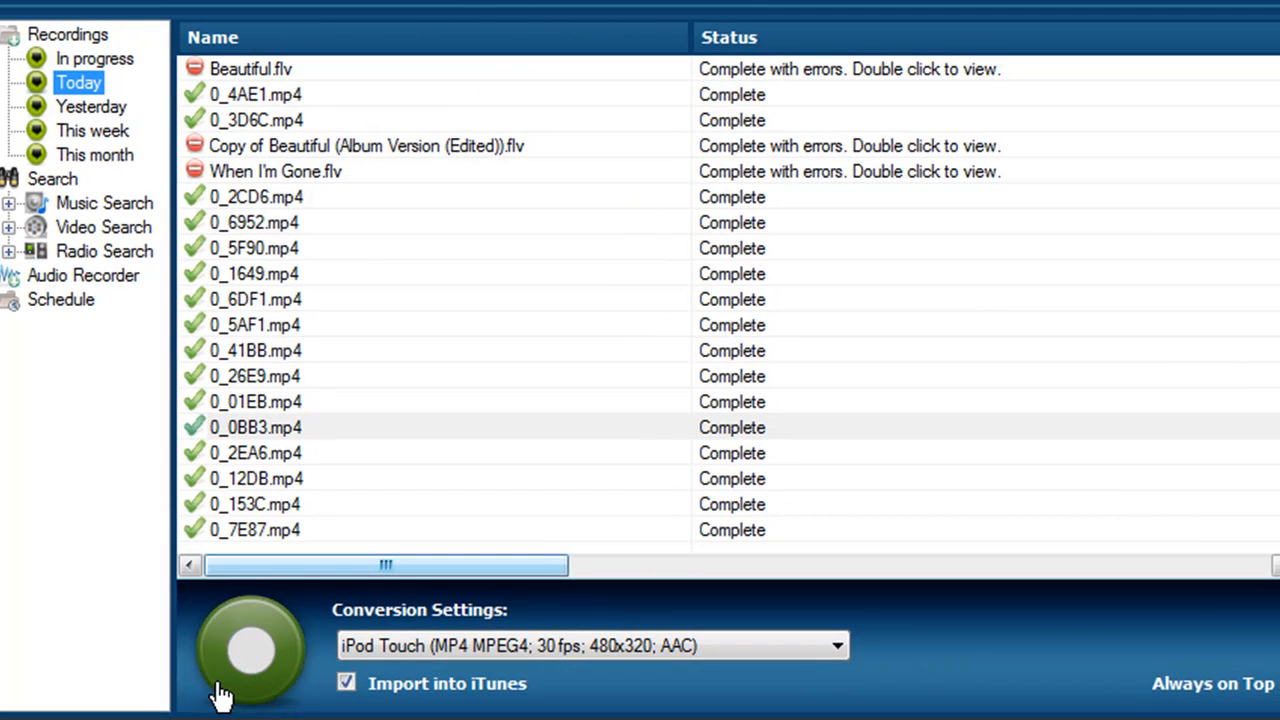
mouse_move(276, 680)
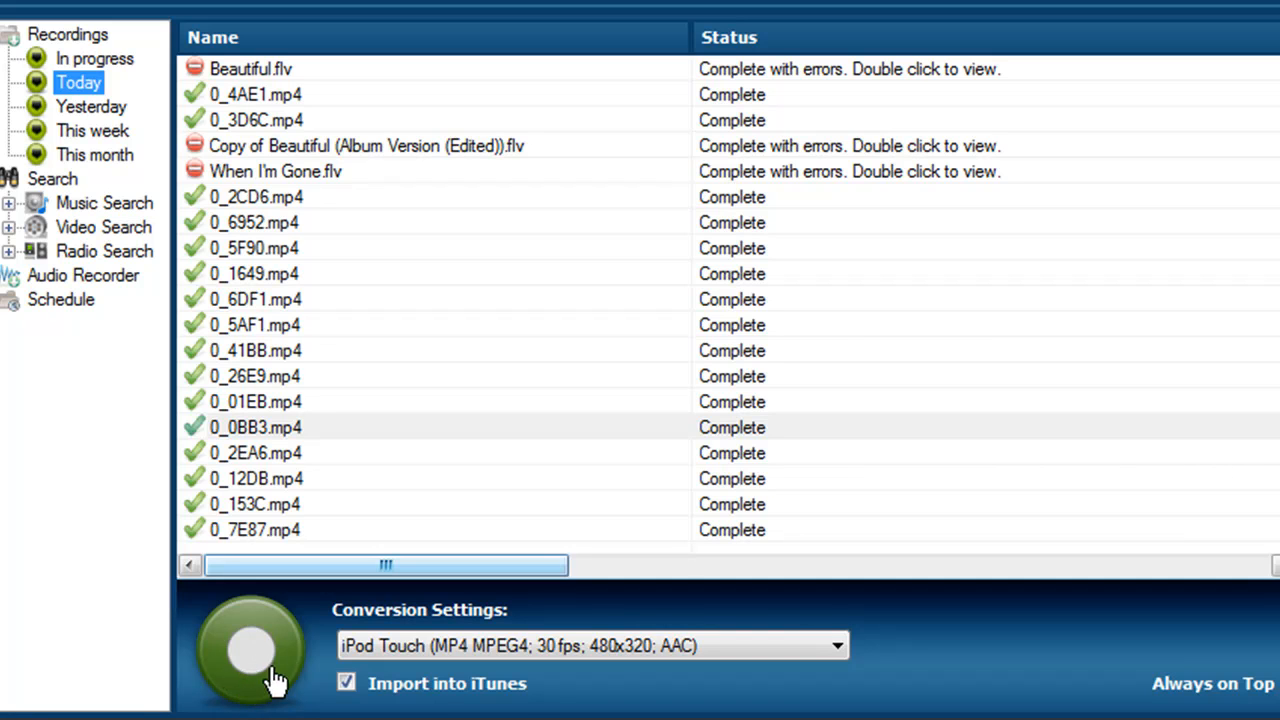
click(250, 644)
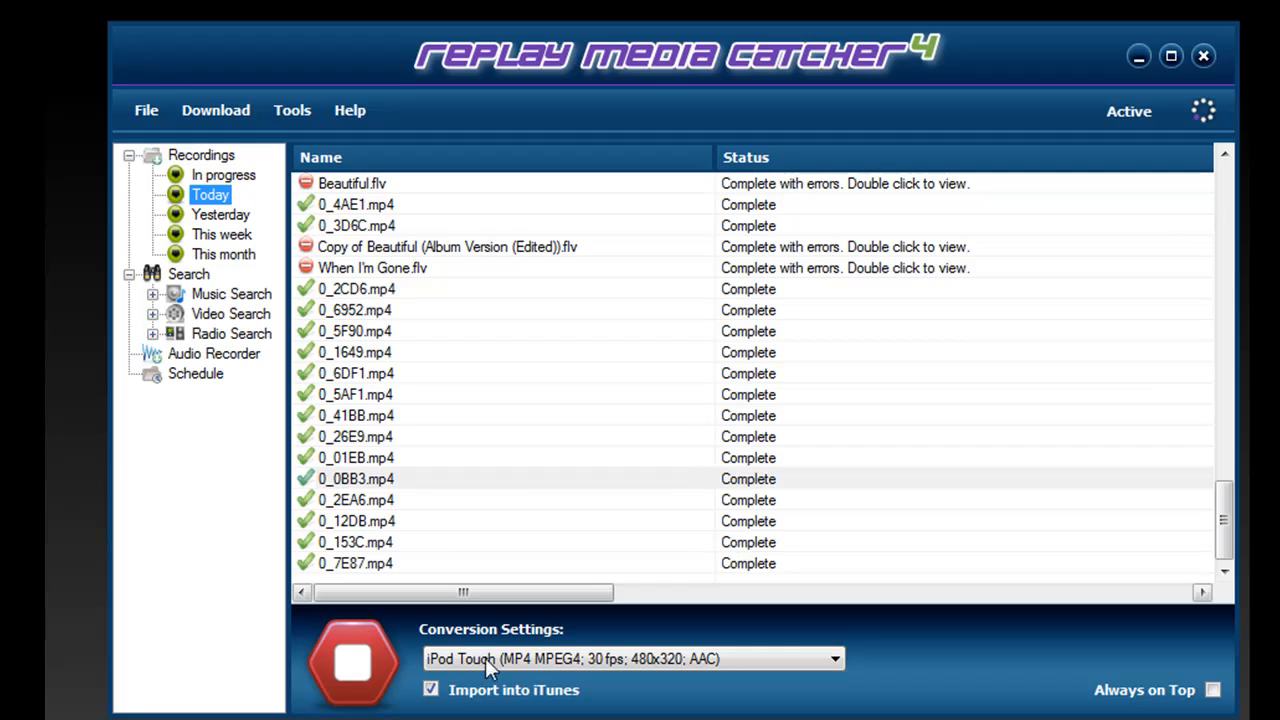
click(352, 664)
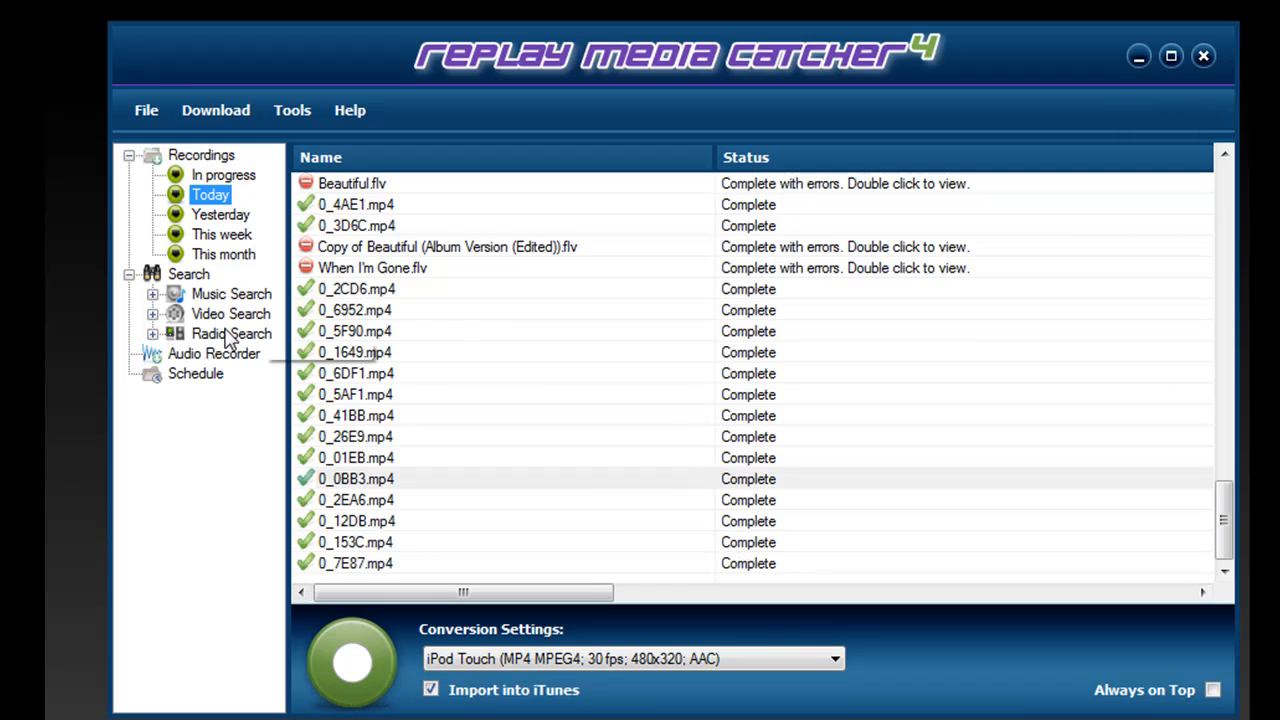
click(214, 352)
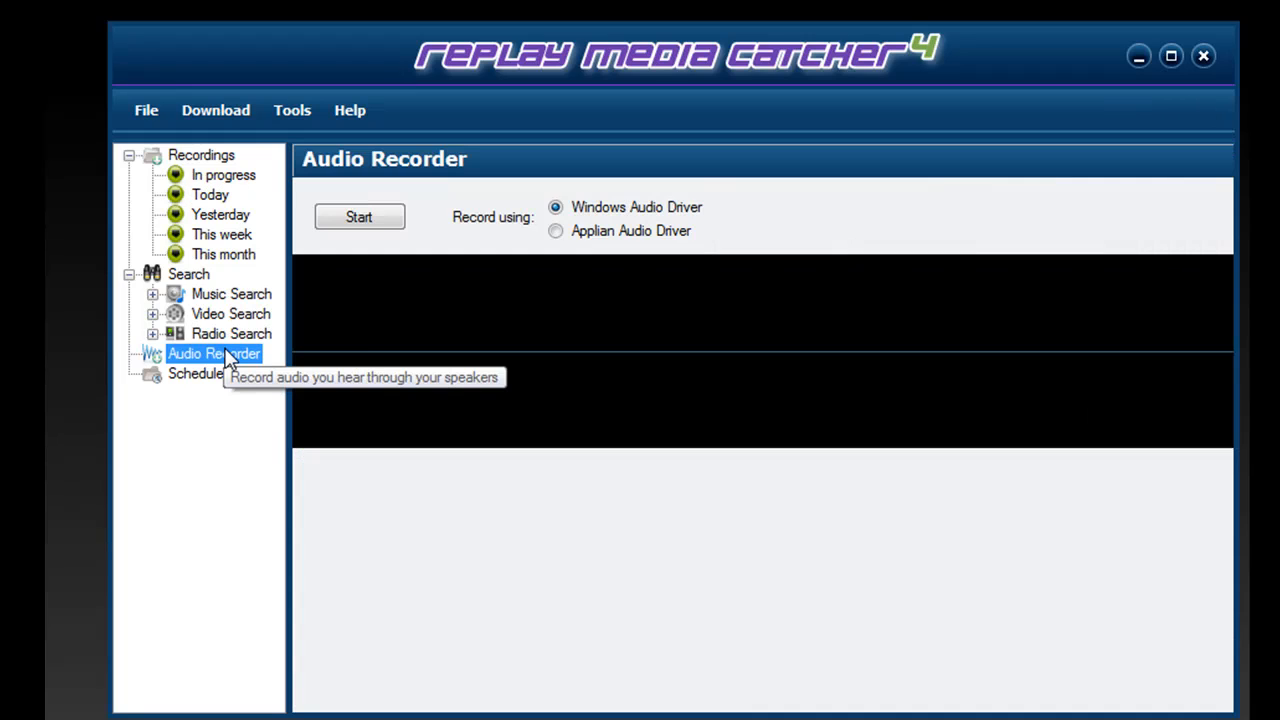
mouse_move(532, 438)
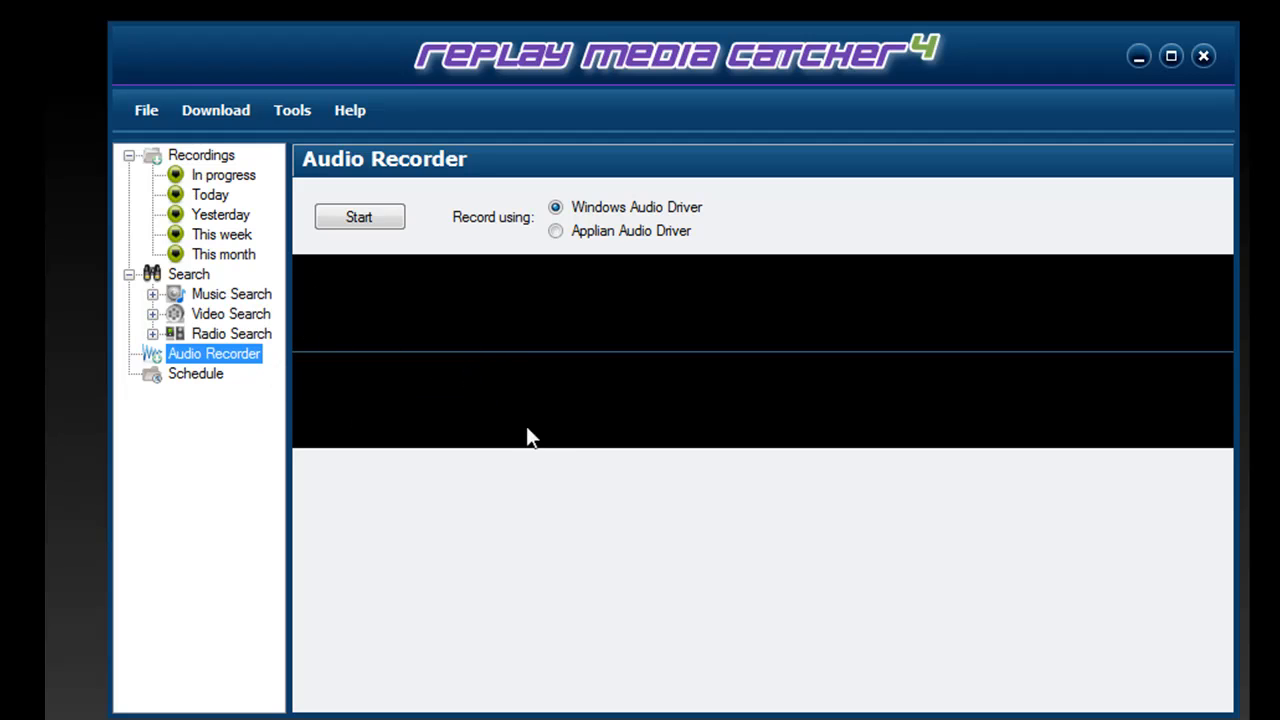
mouse_move(548, 462)
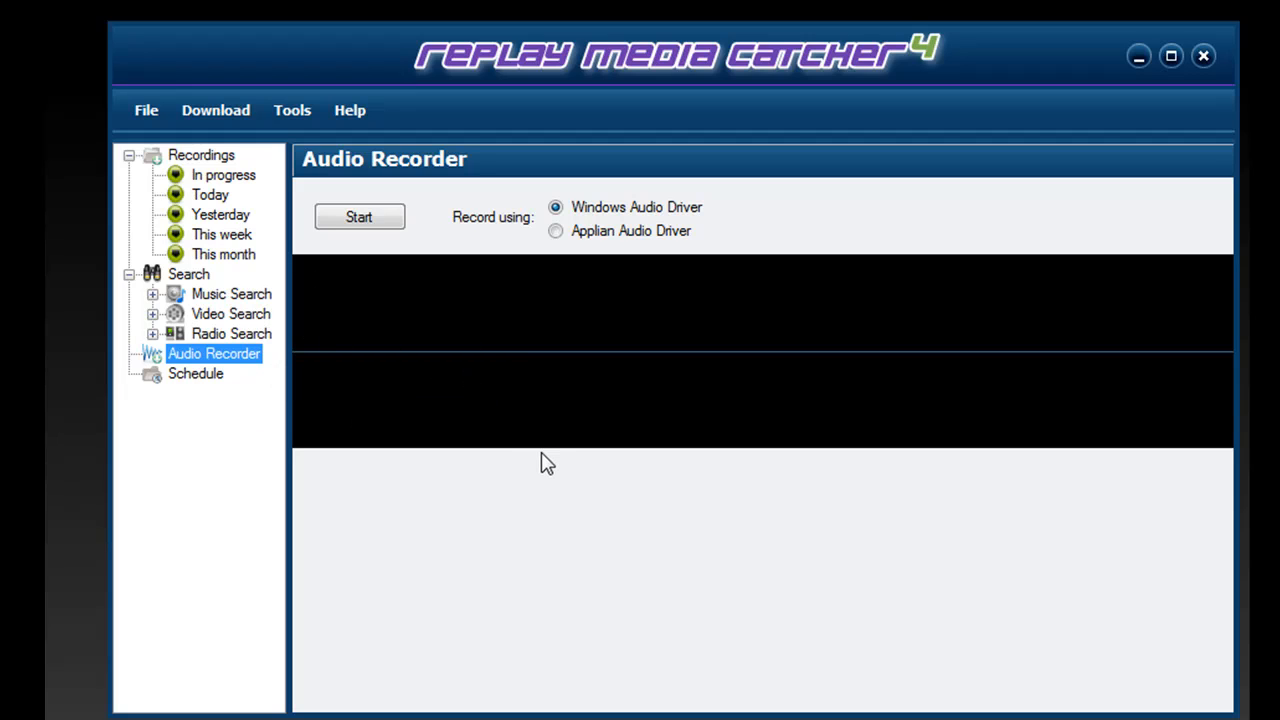
mouse_move(544, 460)
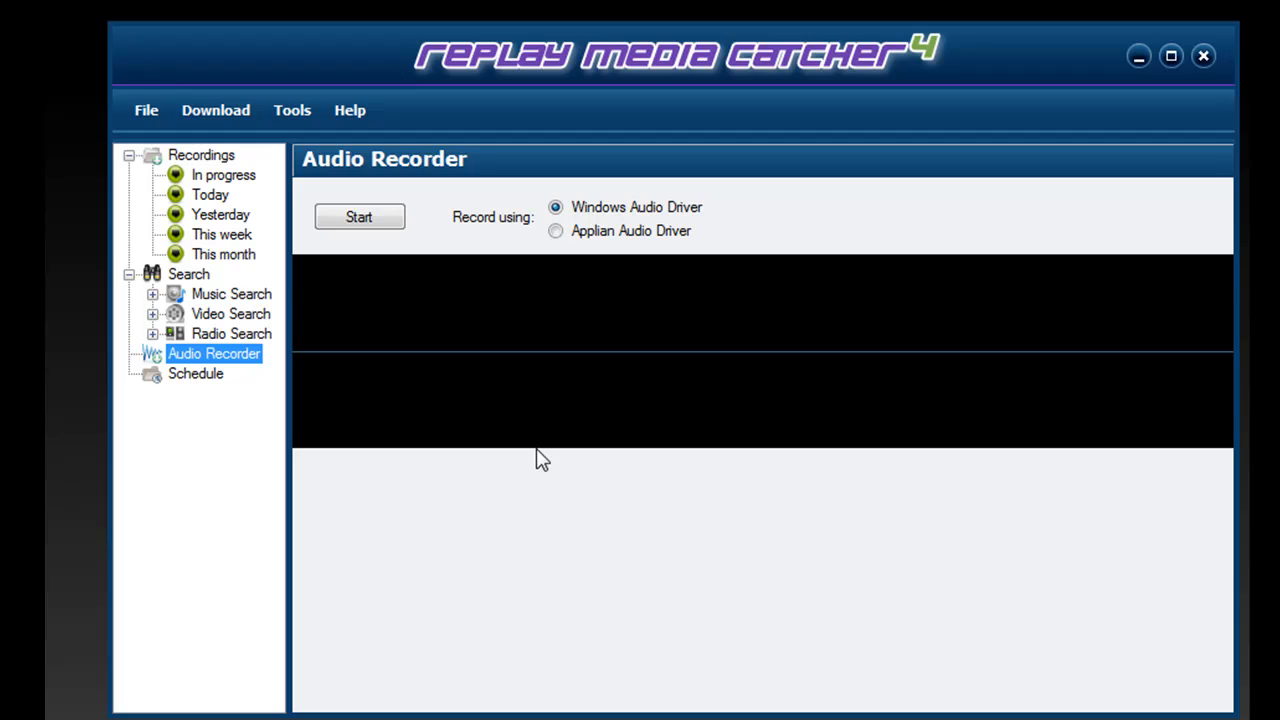
mouse_move(500, 444)
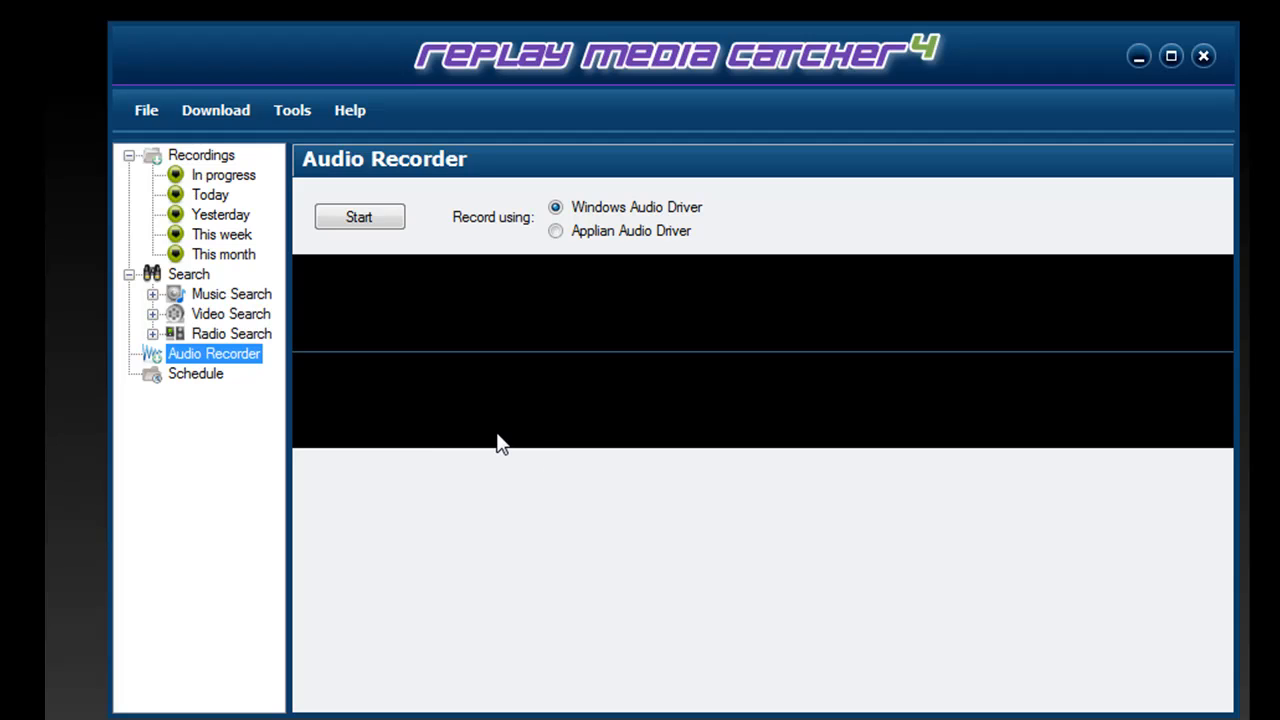
mouse_move(472, 430)
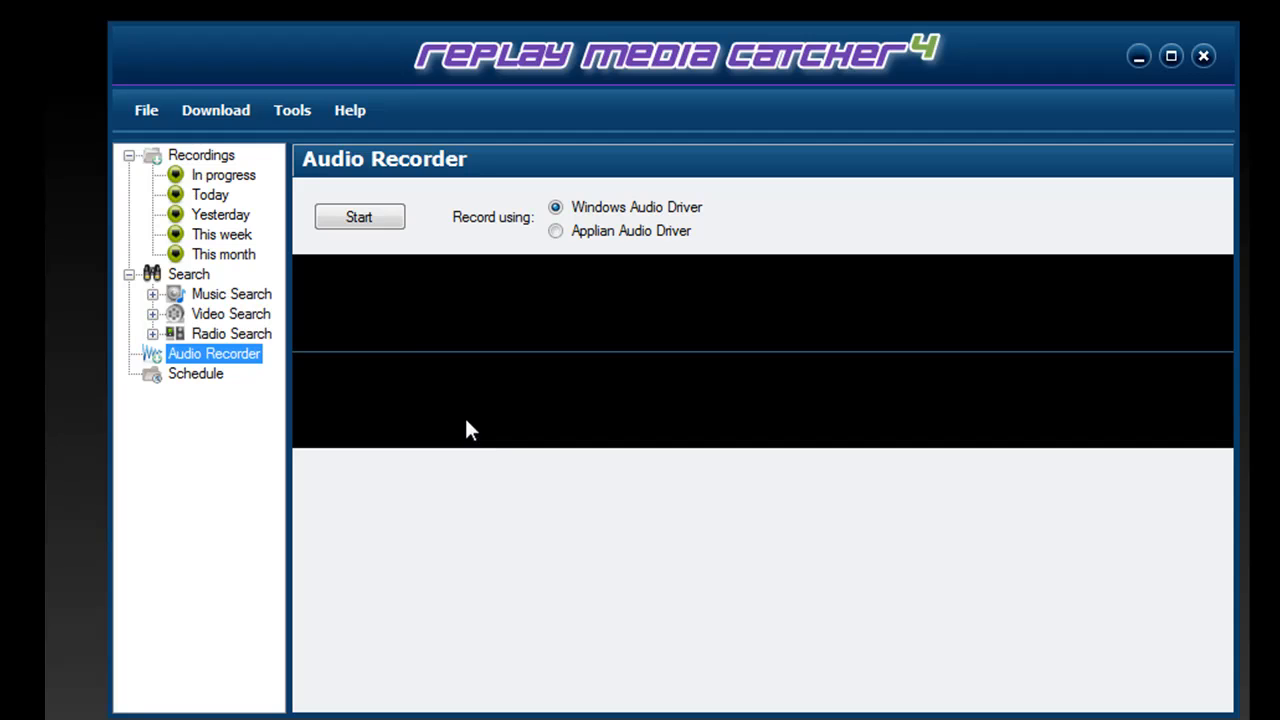
click(360, 216)
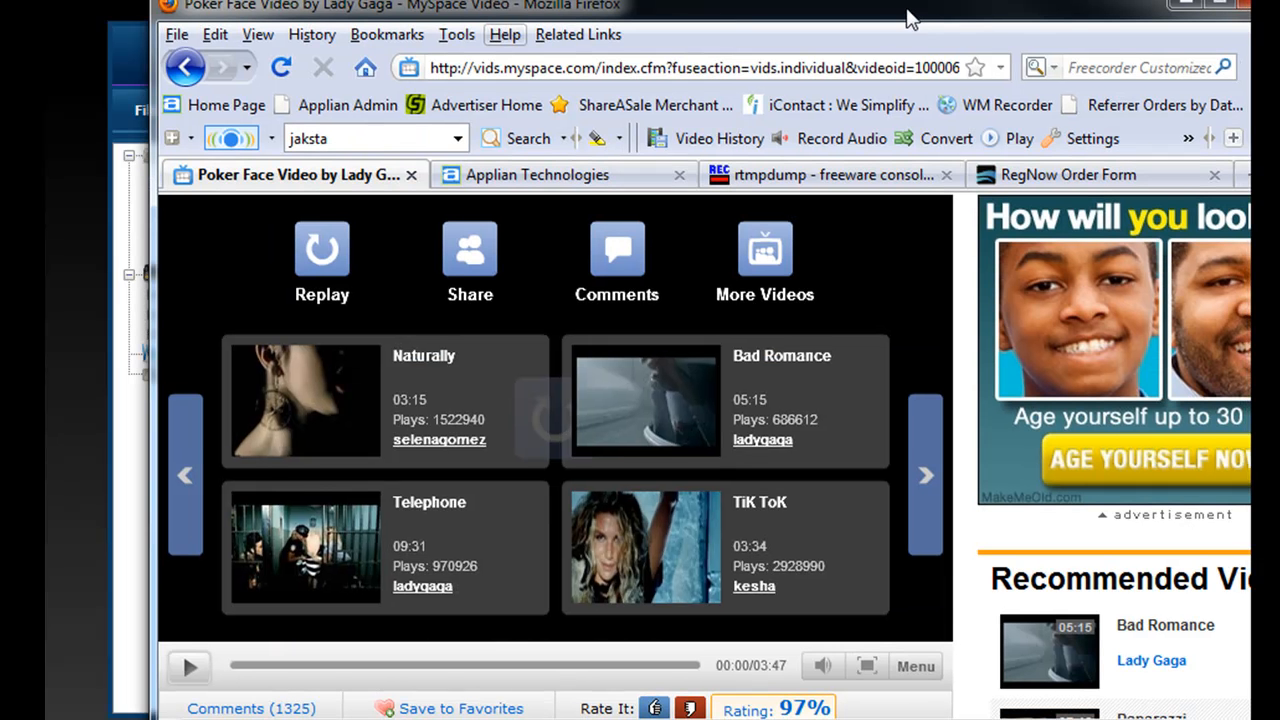
mouse_move(810, 410)
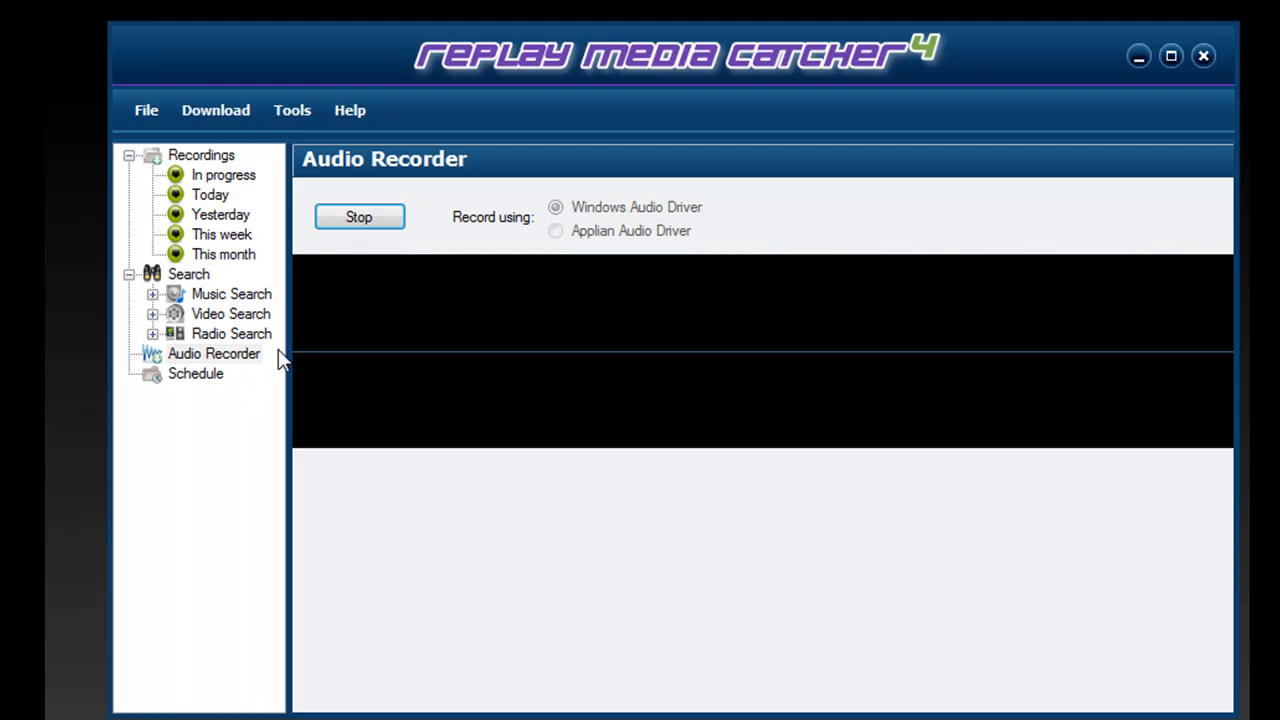
mouse_move(224, 176)
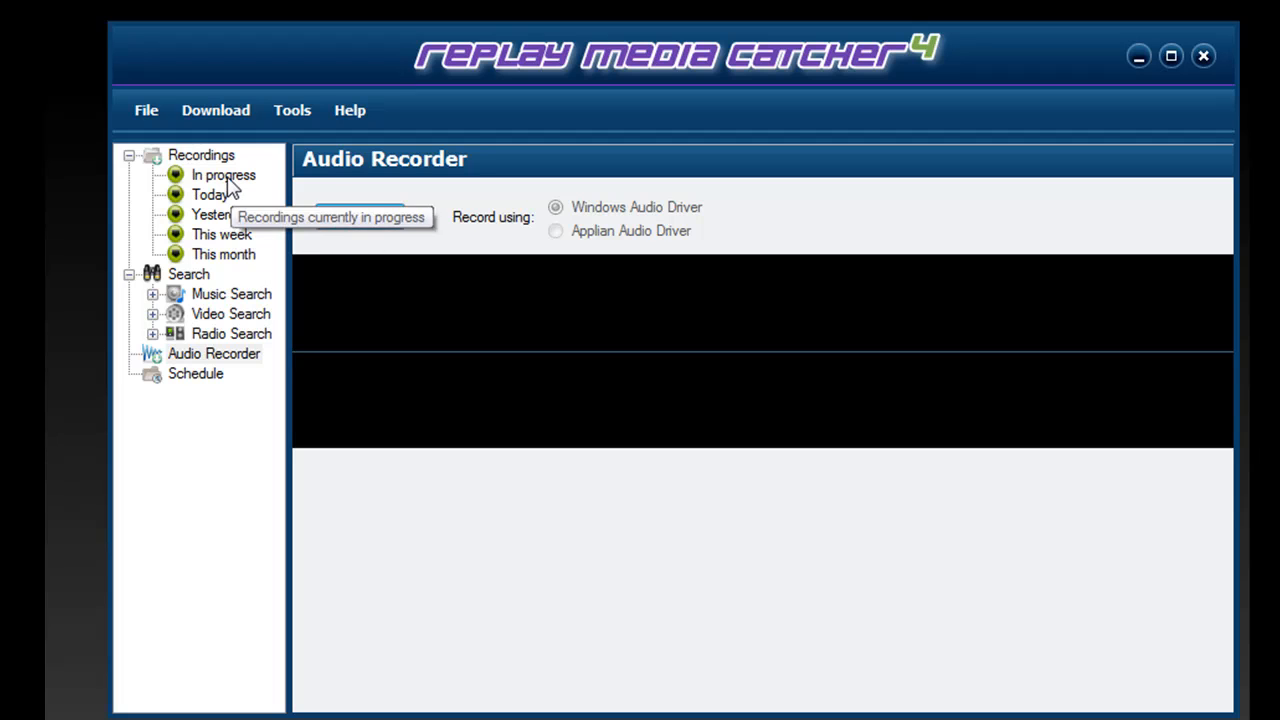
Step: View the In progress recordings, then return to Today's recordings list
click(210, 194)
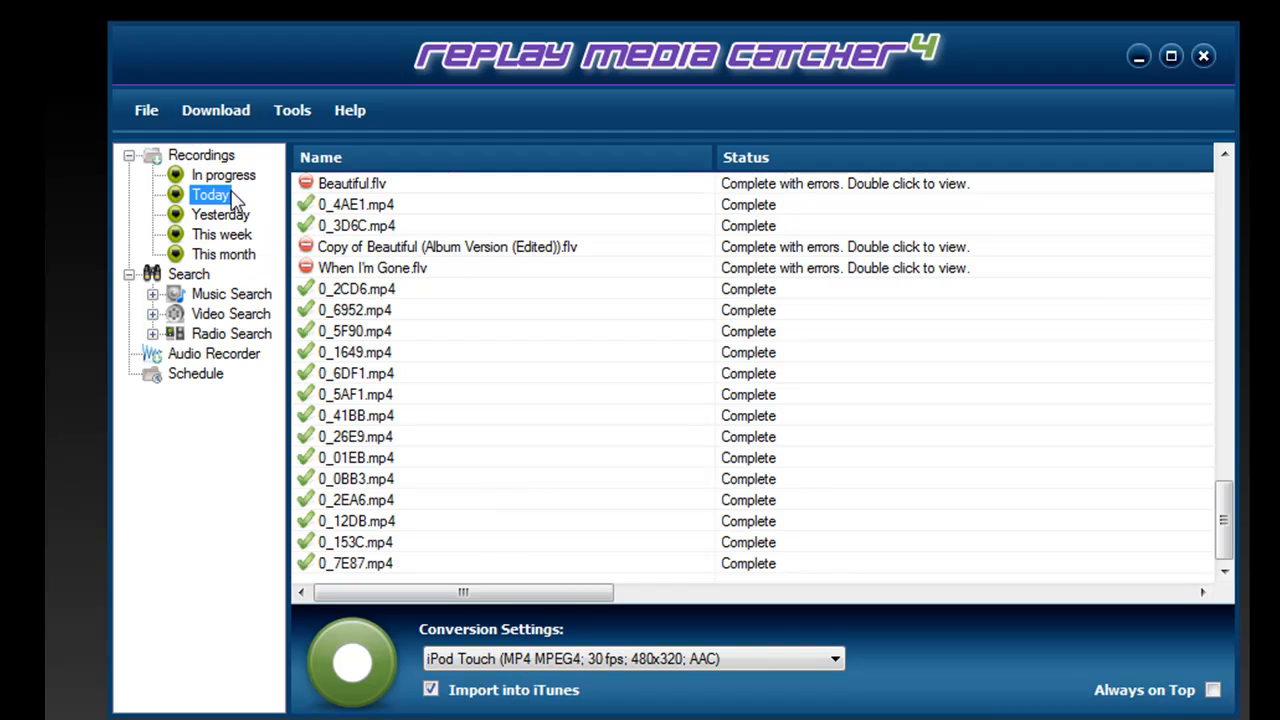
click(224, 176)
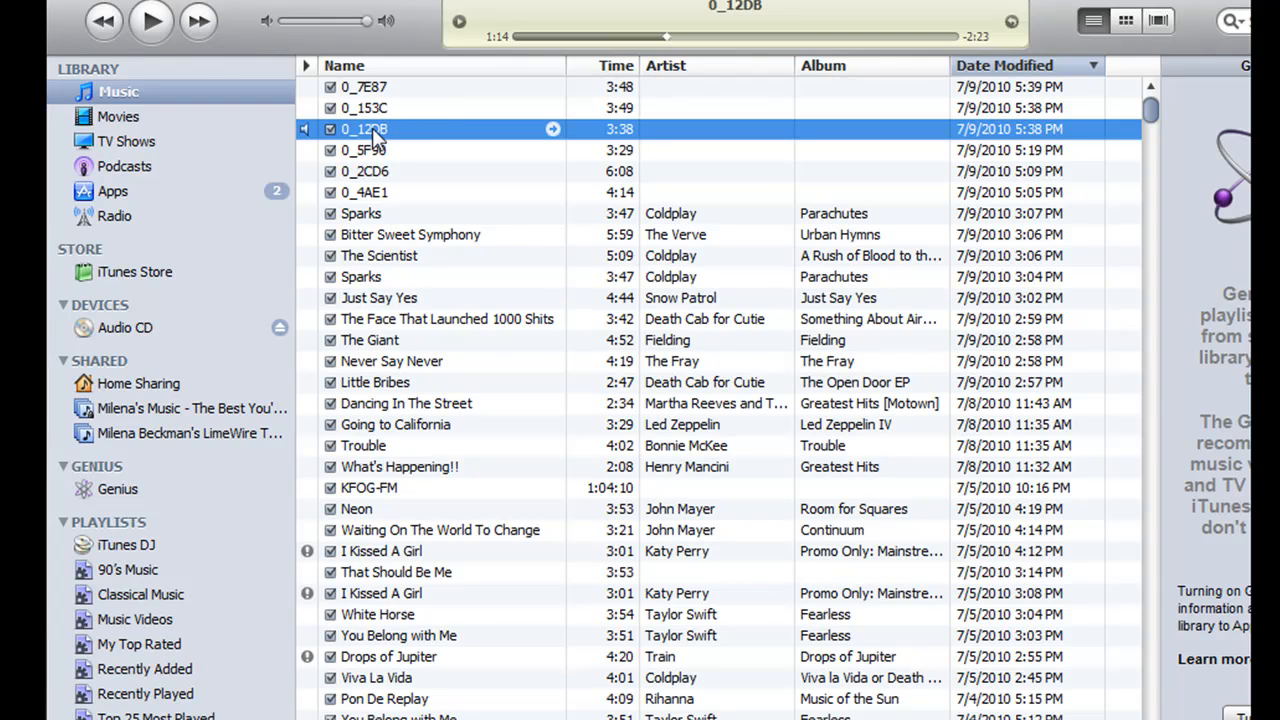
Step: Play track 0_12DB from the start in iTunes, then pause it a few seconds in
click(152, 20)
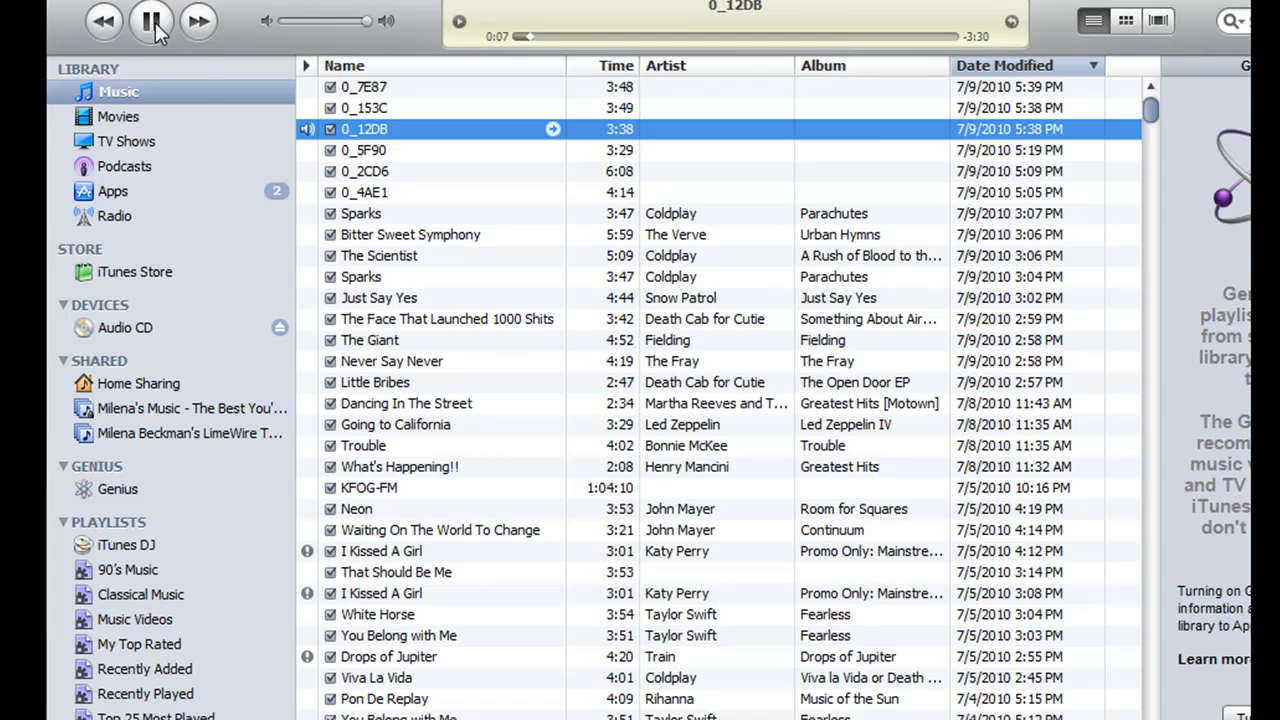
click(152, 20)
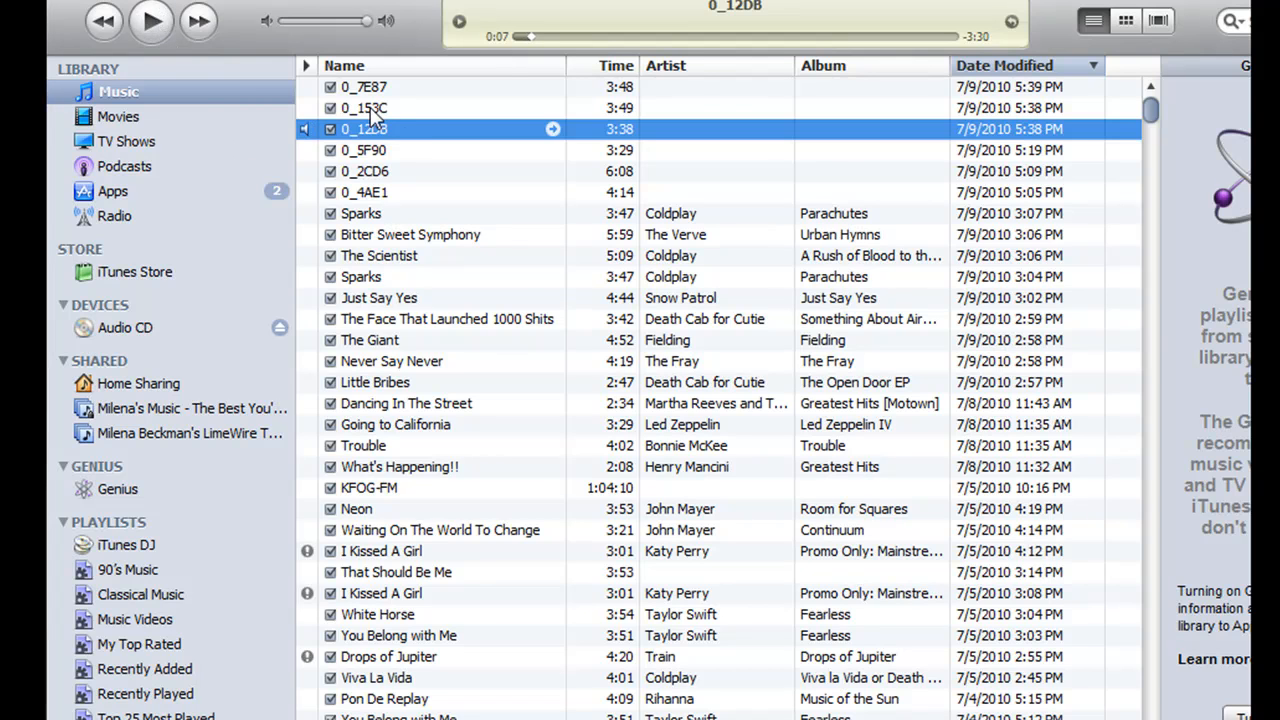
mouse_move(404, 140)
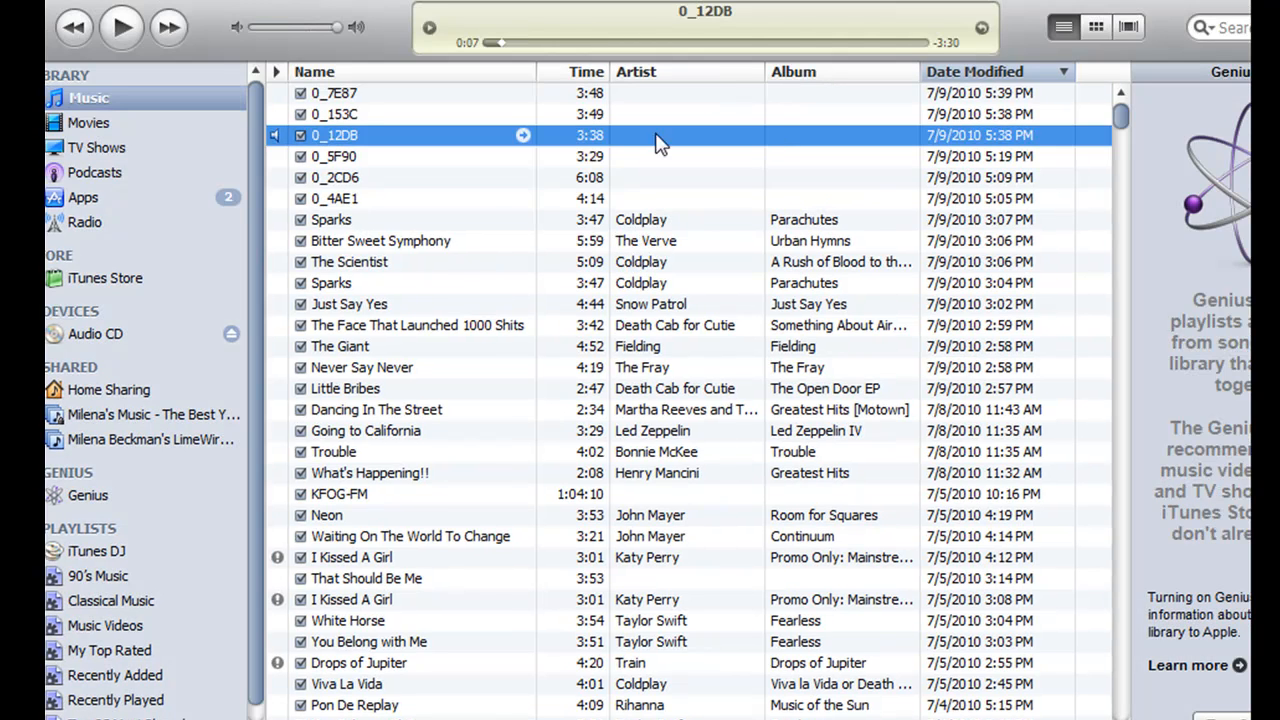
mouse_move(150, 190)
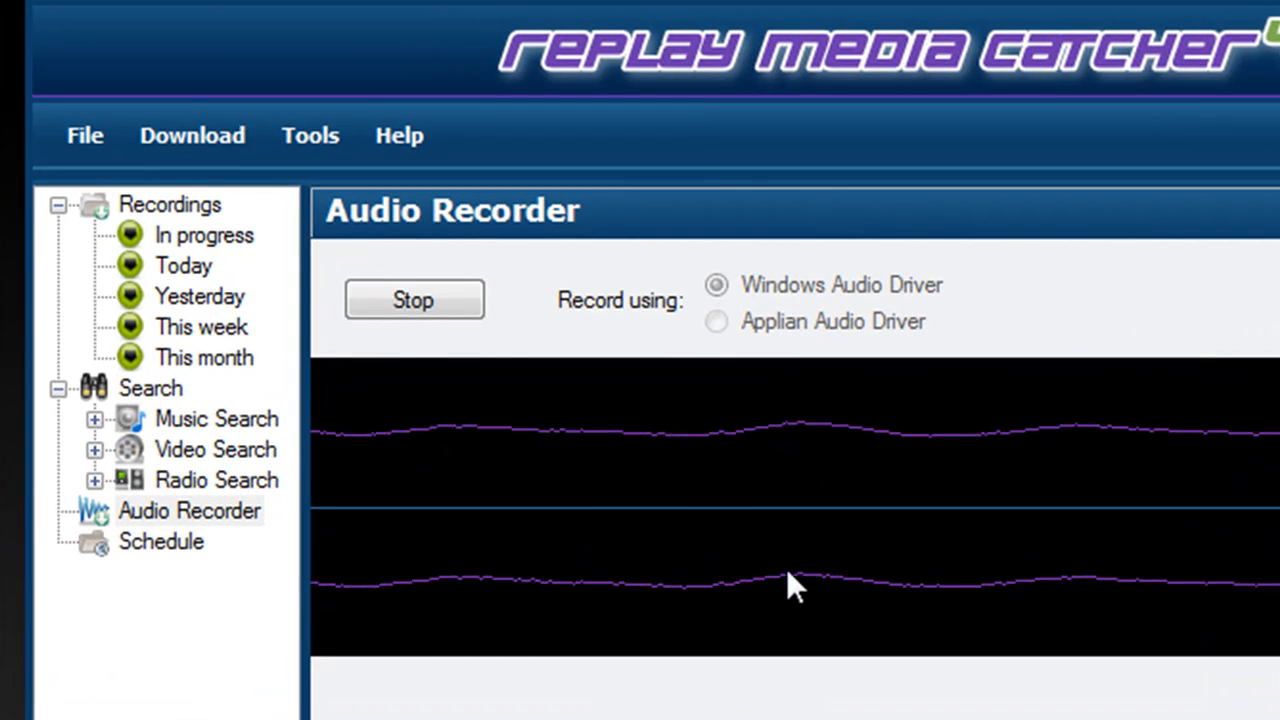
mouse_move(810, 600)
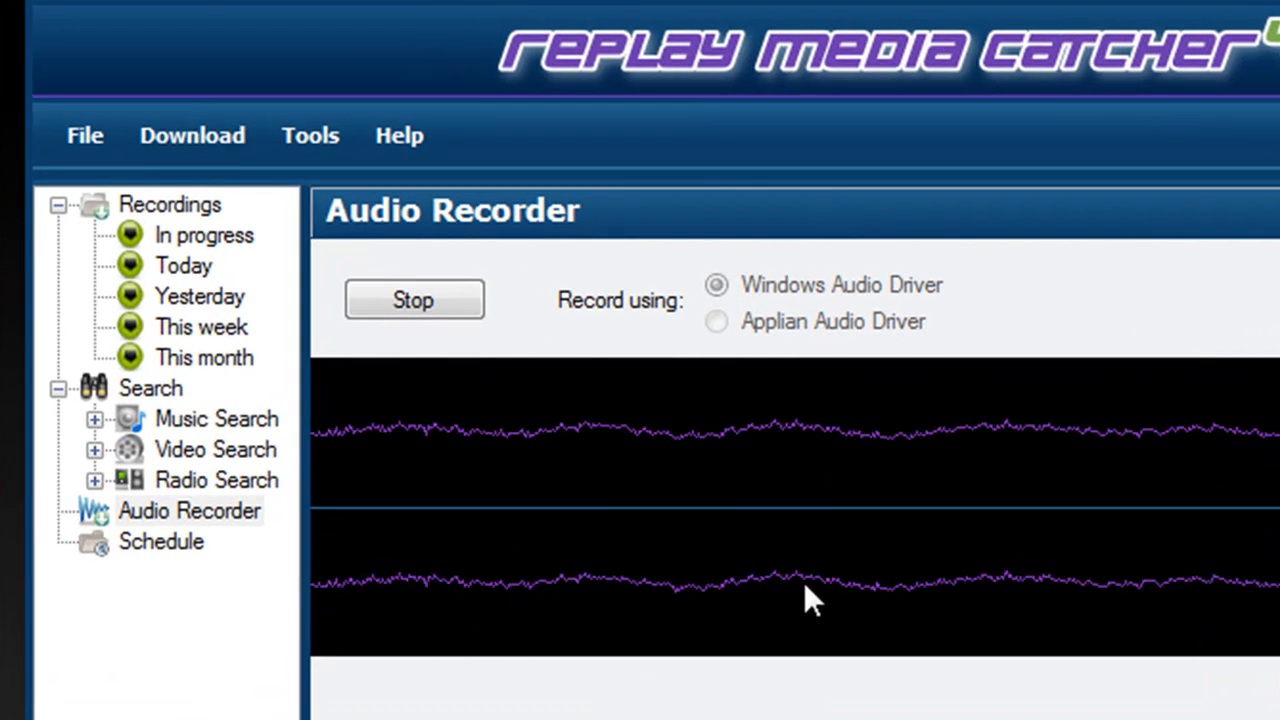
mouse_move(816, 640)
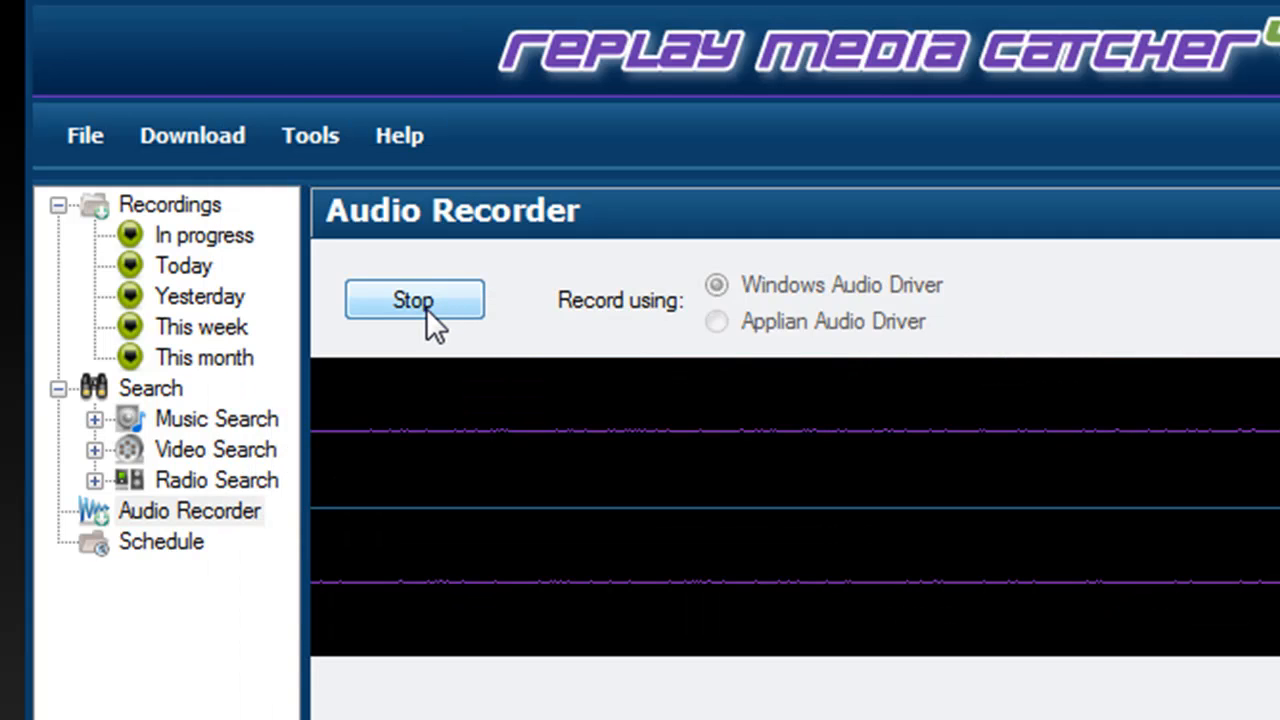
Step: Stop the audio recording so 0_0099.mp4 is listed as Complete
click(414, 300)
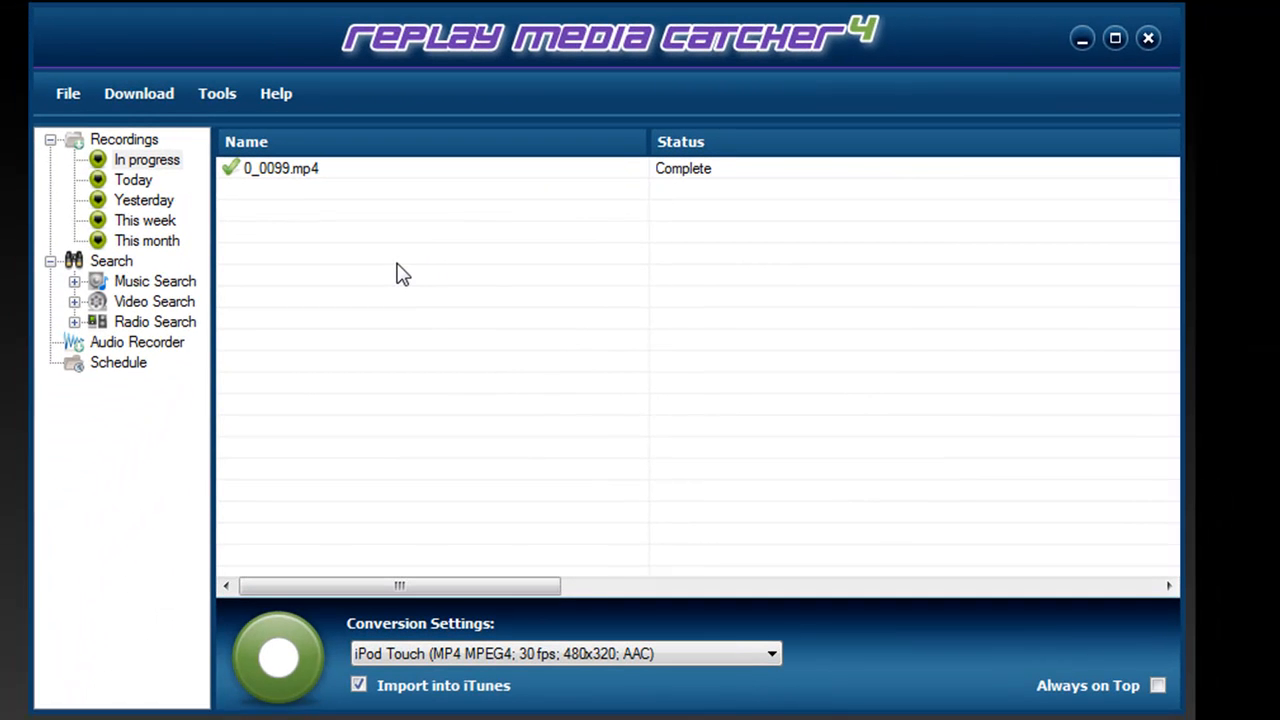
mouse_move(178, 358)
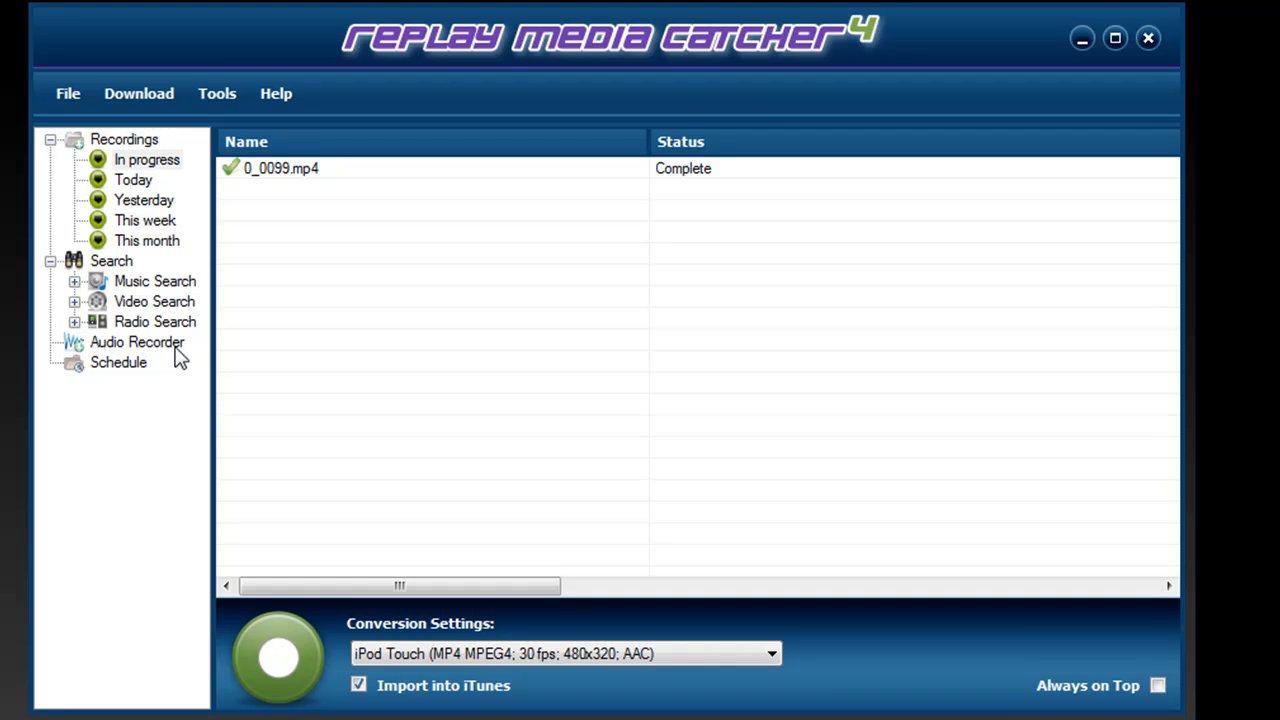
mouse_move(490, 322)
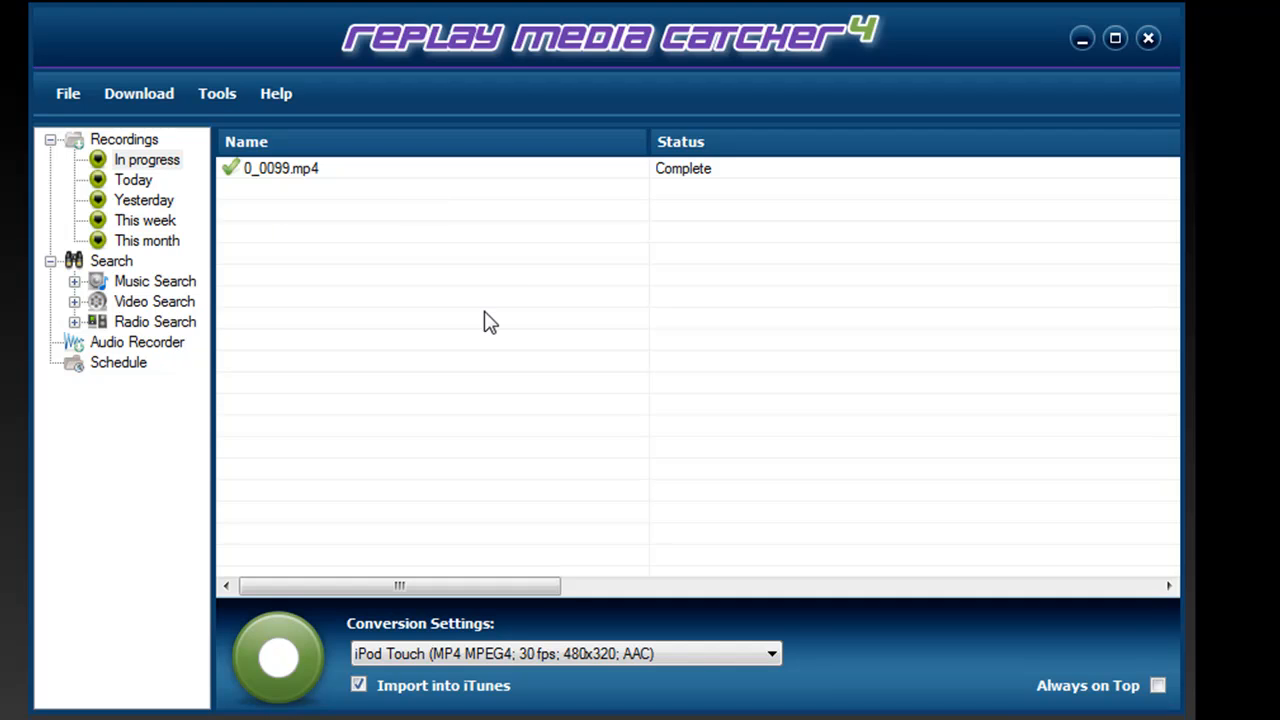
mouse_move(744, 450)
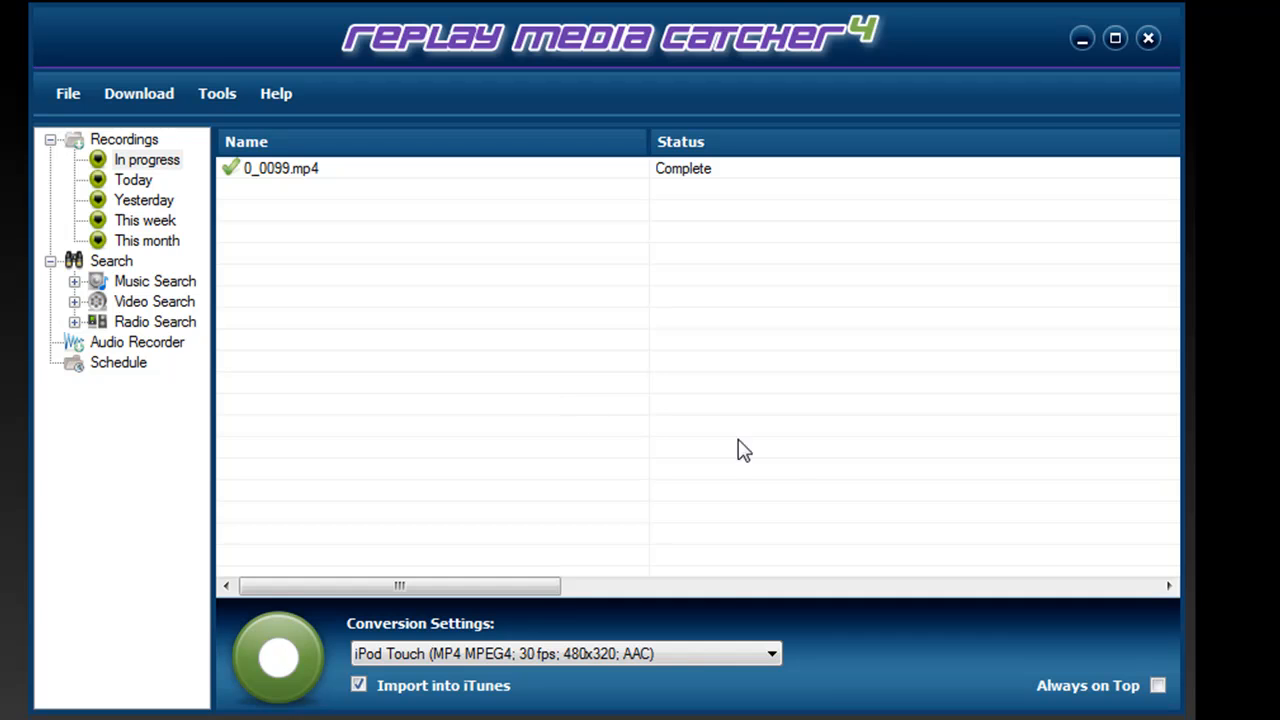